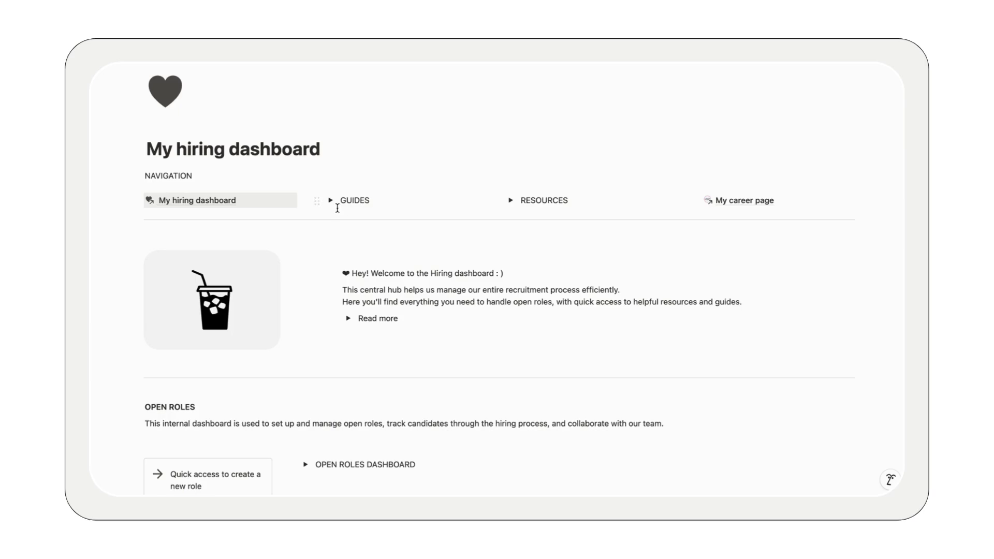
Expand the Guides navigation list and scroll down to the Open Roles and Onboarding sections.
left_click(331, 201)
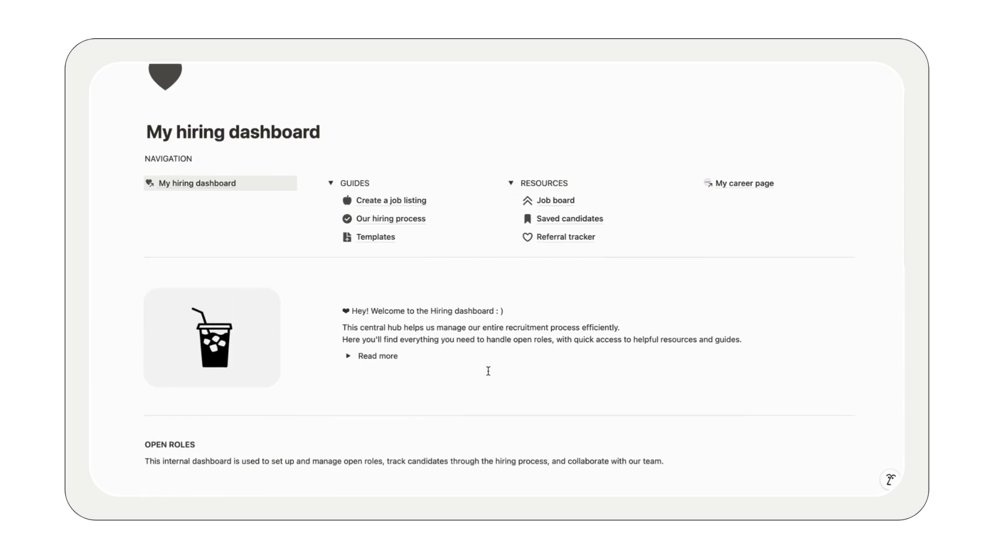
scroll("down", 3)
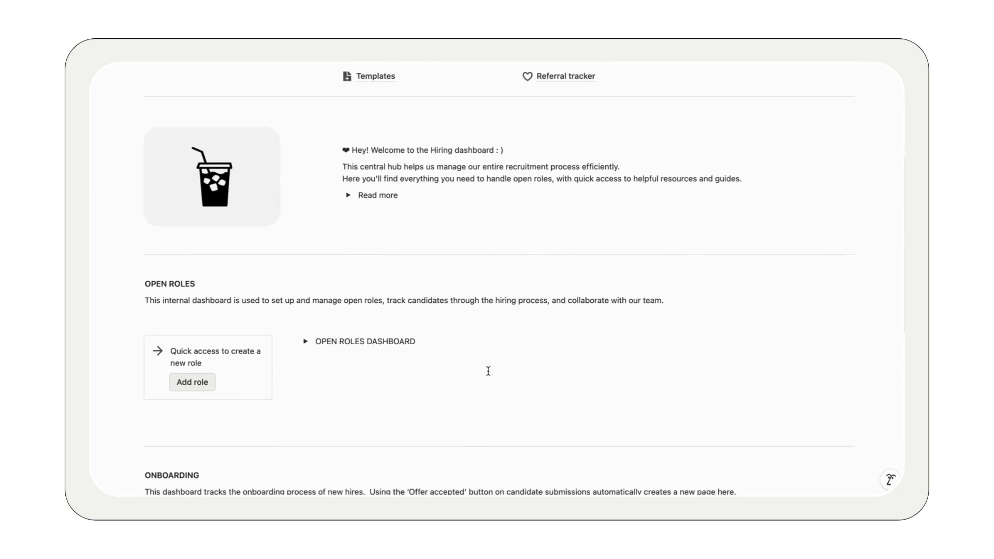
scroll("down", 3)
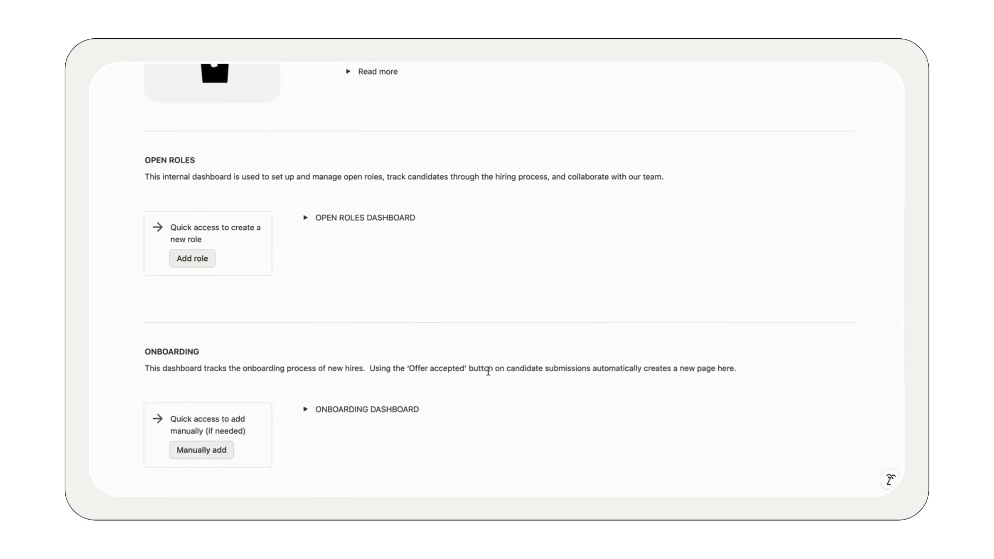
scroll("down", 3)
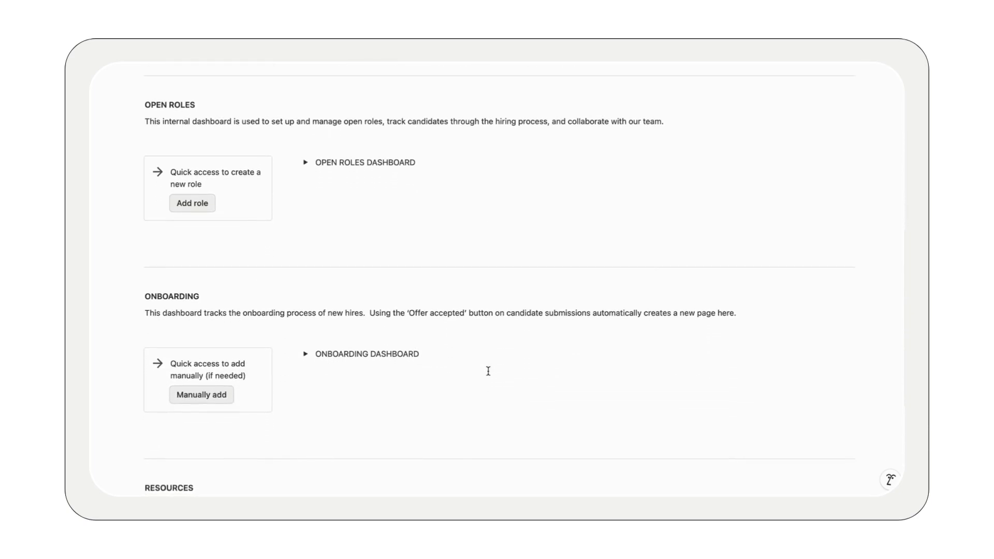
scroll("down", 3)
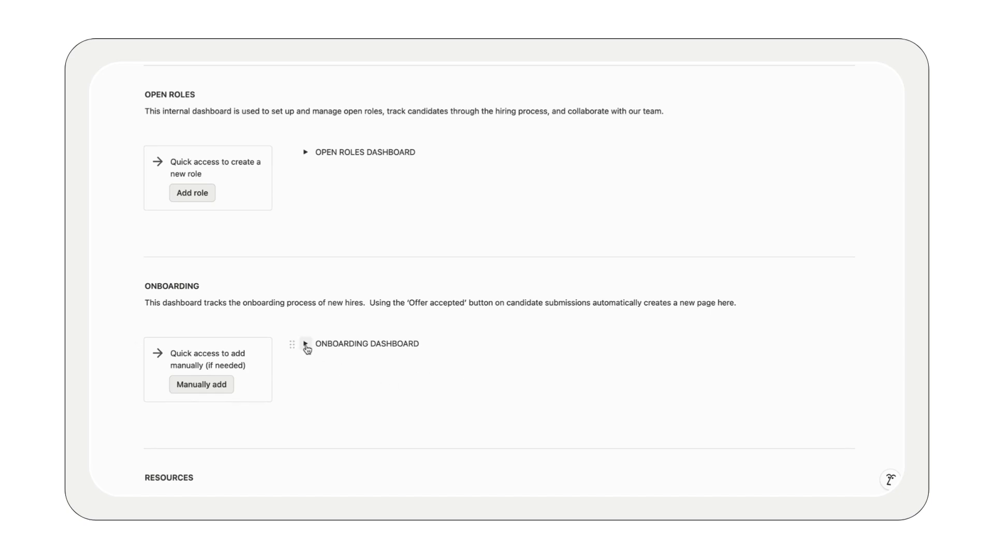
Expand the Onboarding dashboard grouped by Status, then expand the Open Roles dashboard.
left_click(306, 344)
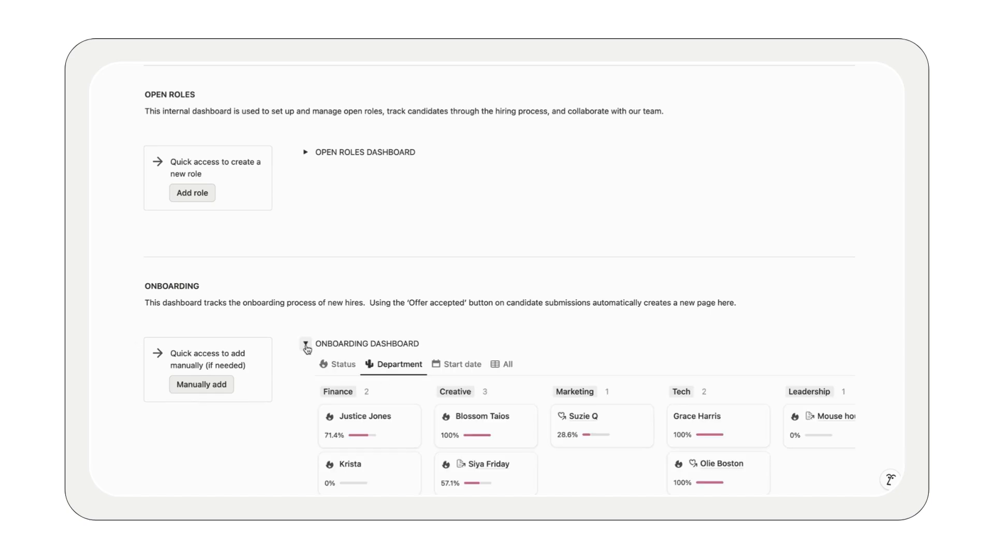
left_click(342, 364)
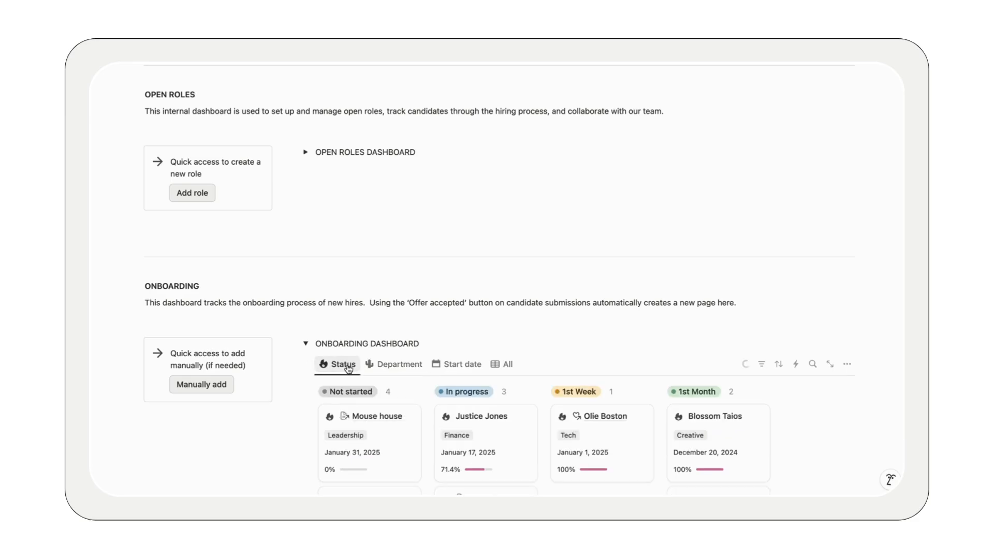
left_click(305, 152)
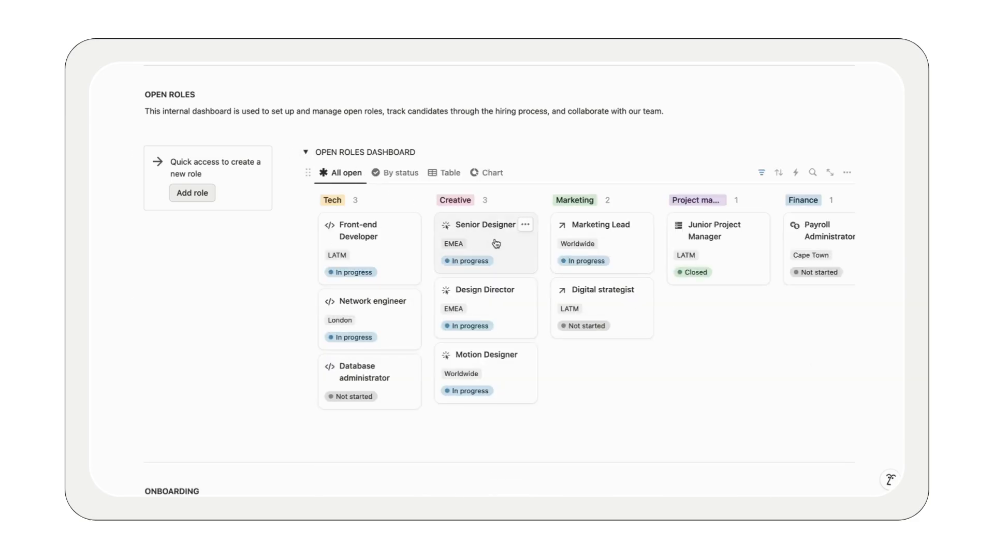
Open the Senior Designer role page and scroll down to its form builder.
left_click(485, 225)
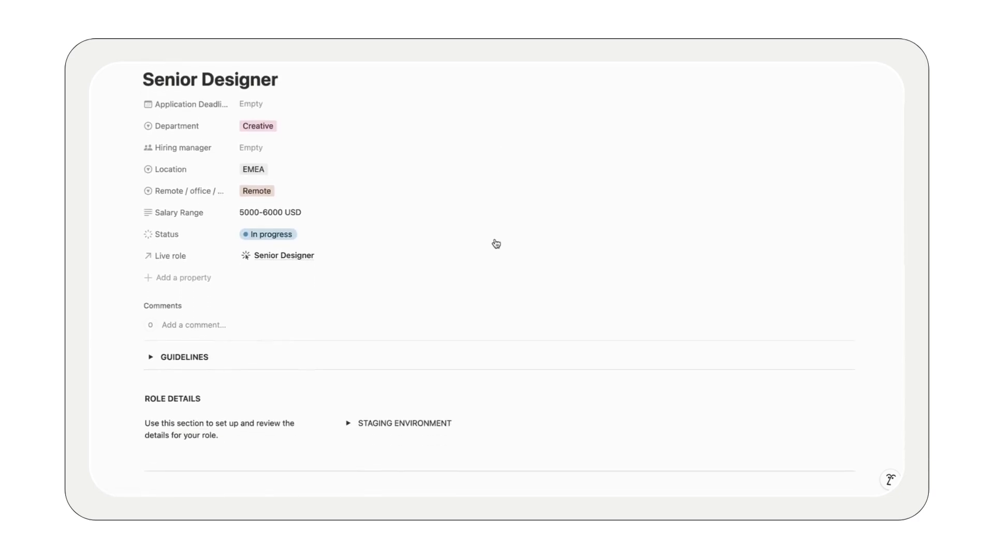
scroll("down", 3)
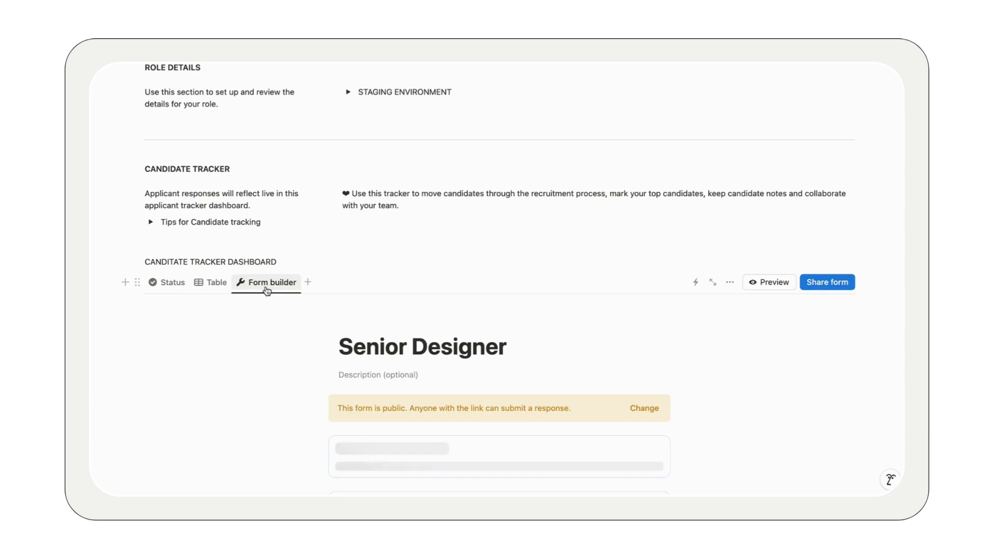
scroll("down", 3)
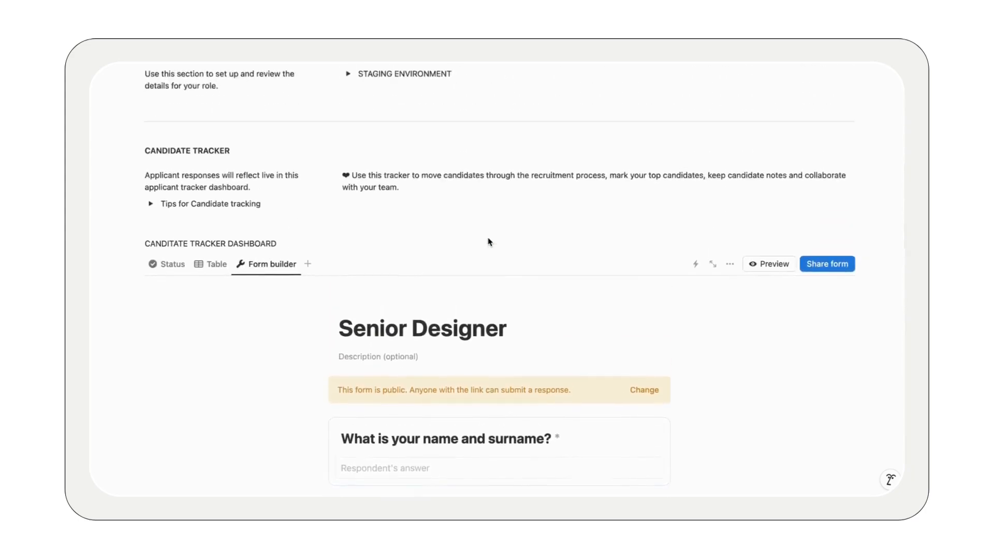
Expand Staging environment and preview the 'Staged: Senior Designer' draft in peek view.
left_click(349, 74)
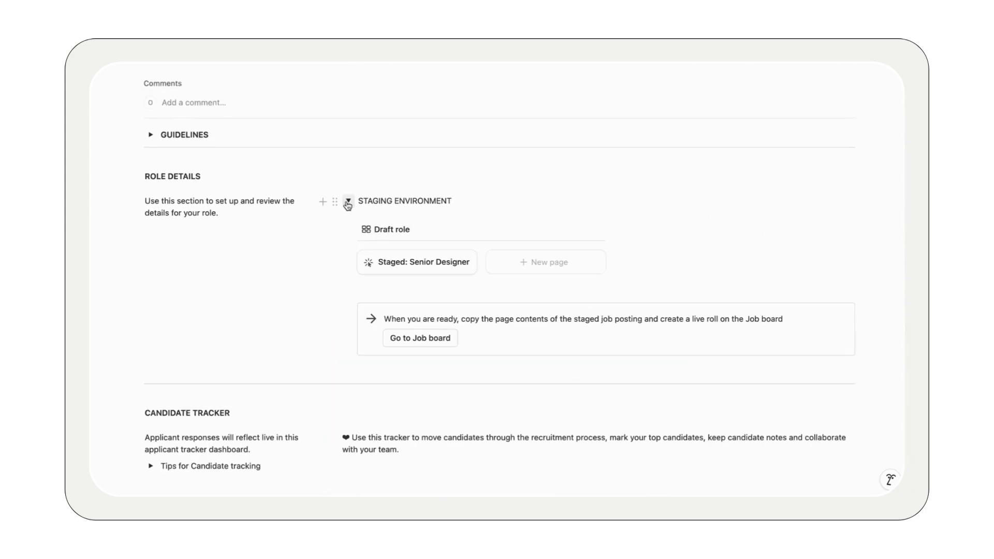
left_click(417, 262)
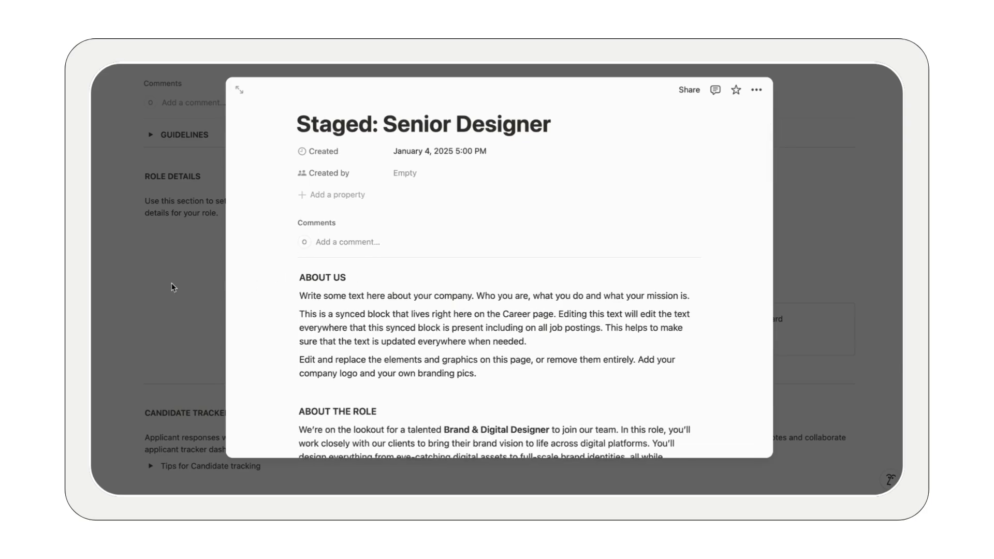
left_click(240, 89)
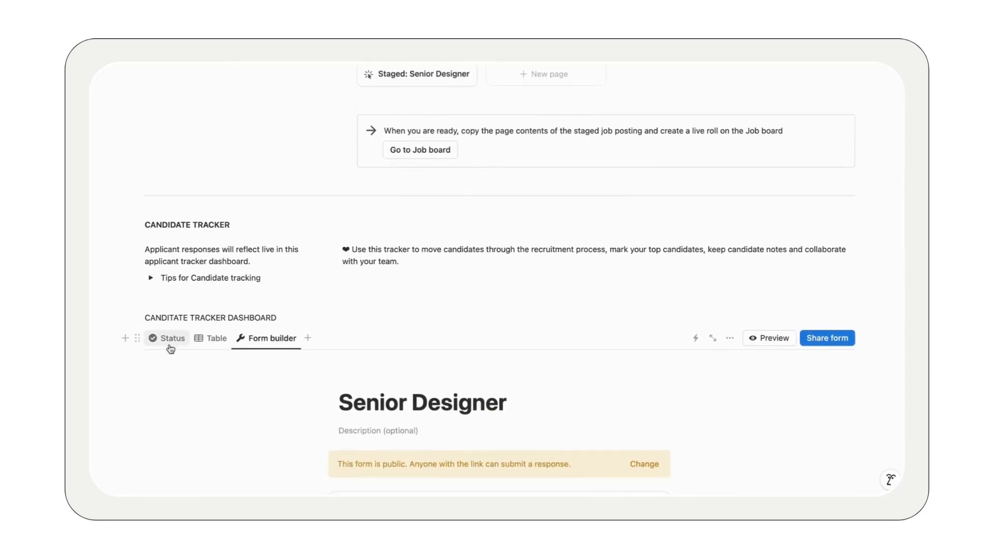
Open Anita Job's candidate record, score communication 'So great', rate five stars, and show status choices.
left_click(172, 338)
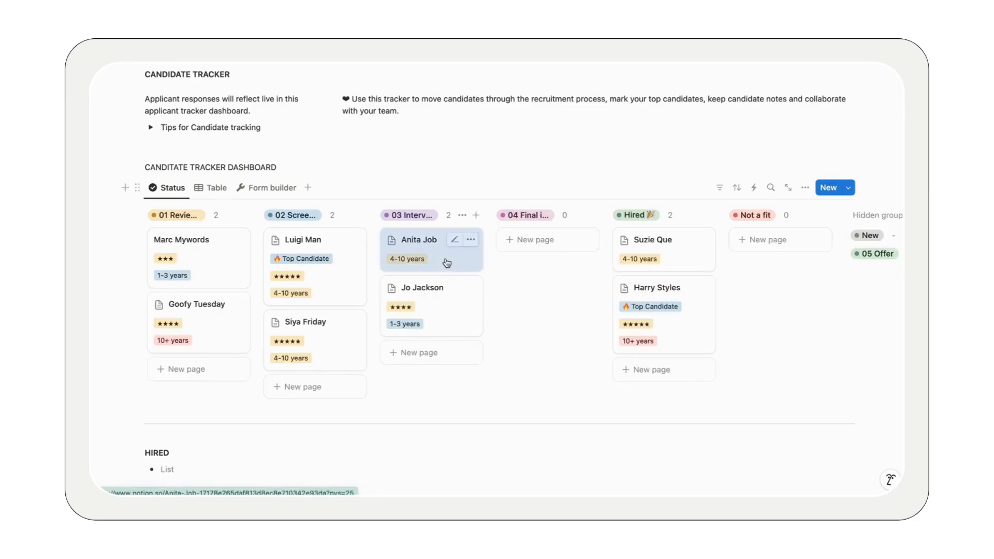
left_click(419, 240)
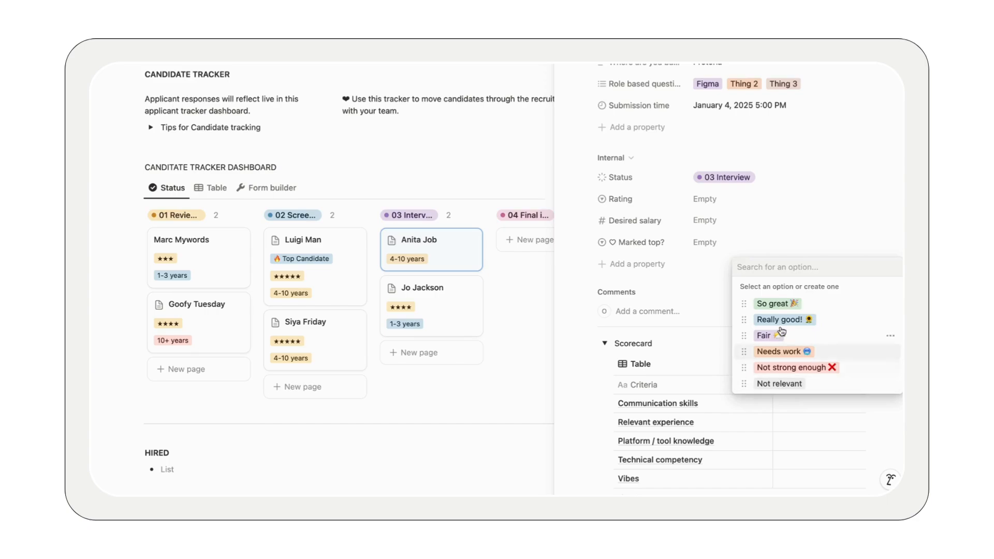
left_click(773, 304)
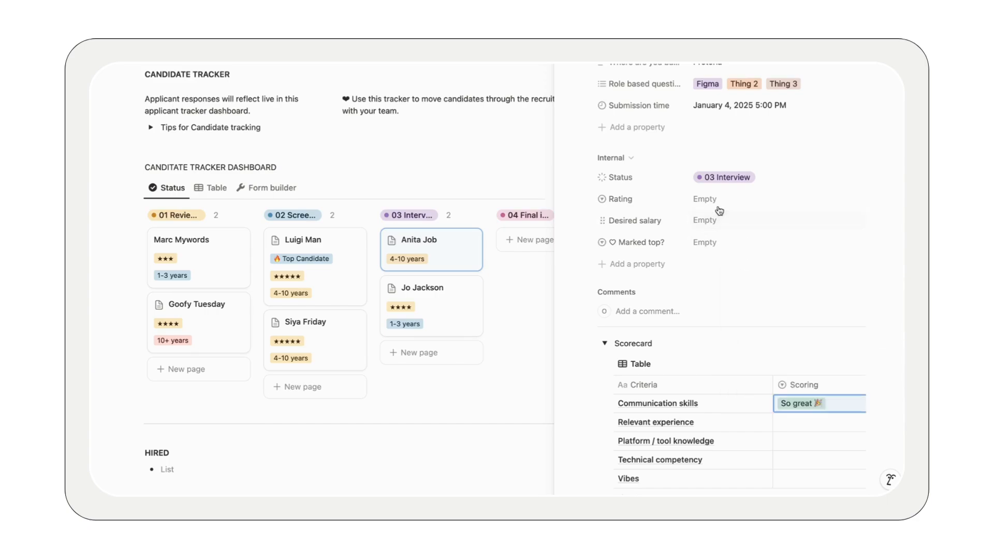
left_click(719, 200)
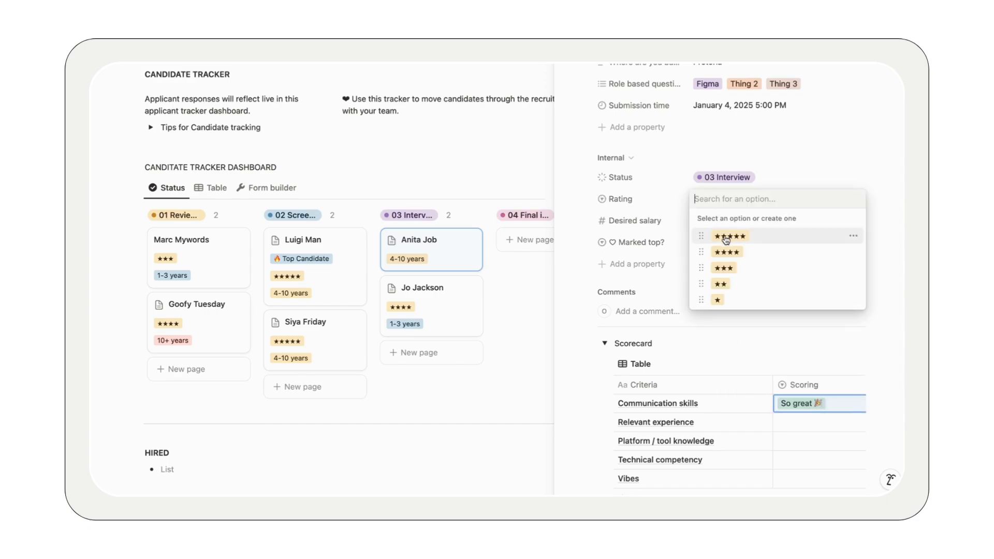
left_click(729, 236)
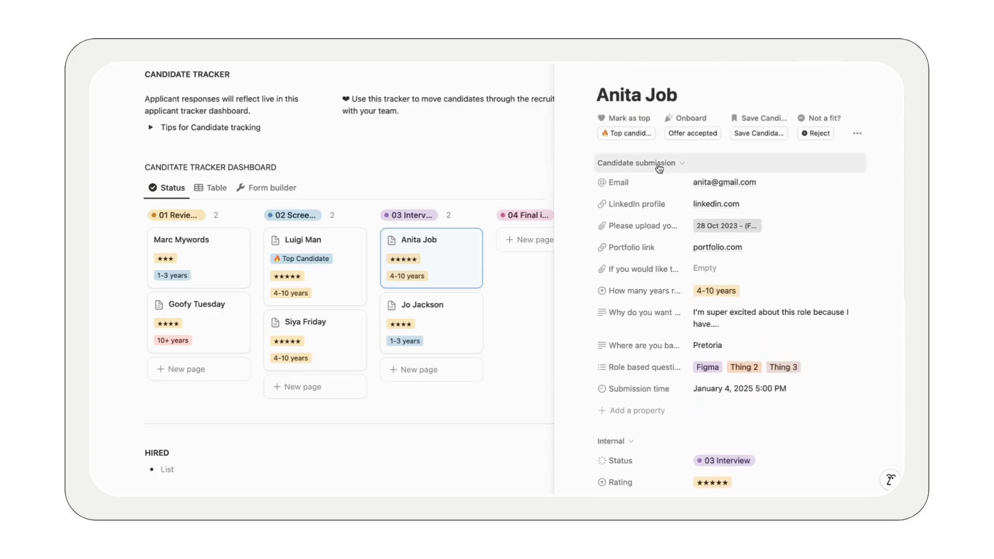
left_click(626, 133)
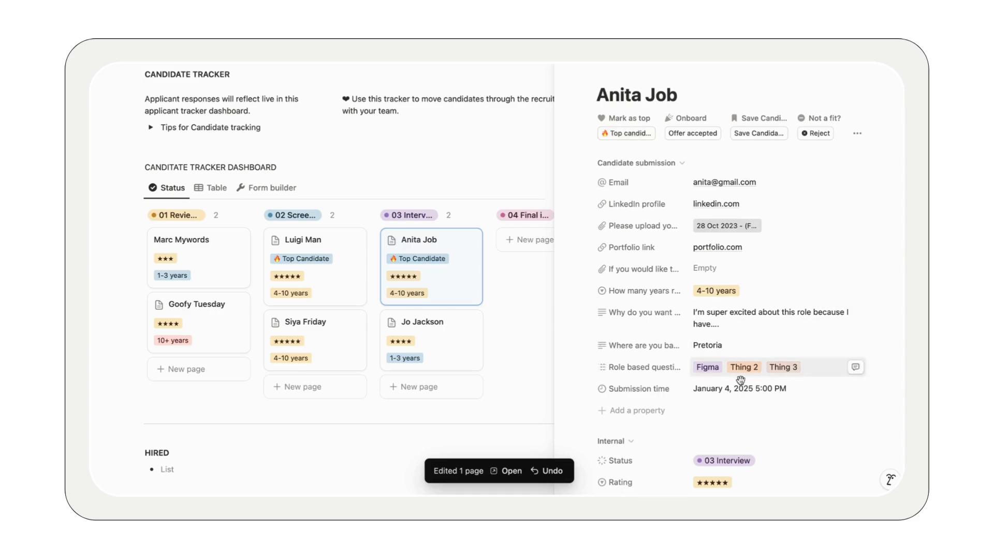
left_click(724, 460)
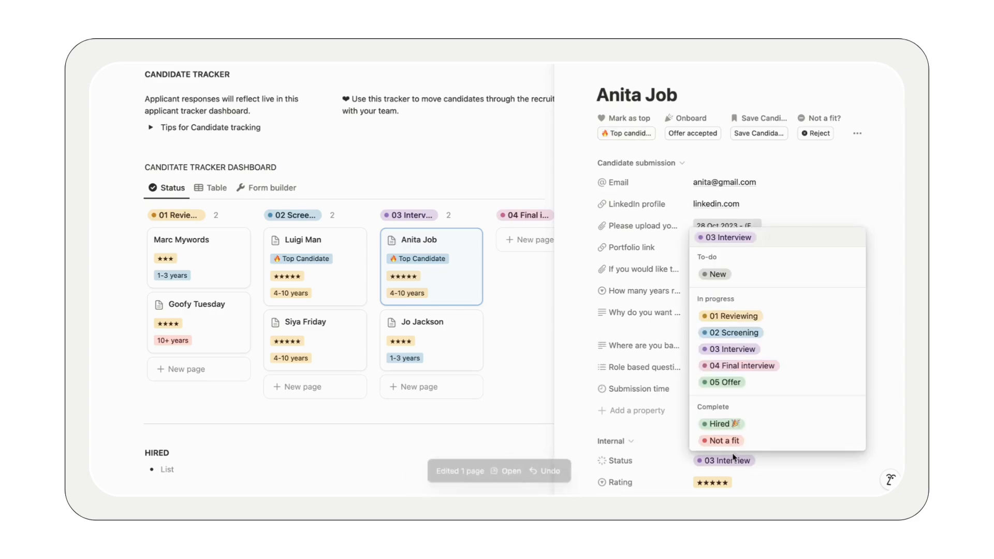
Set Anita Job's status to Hired and tick Contract signed and Start date confirmed.
left_click(722, 382)
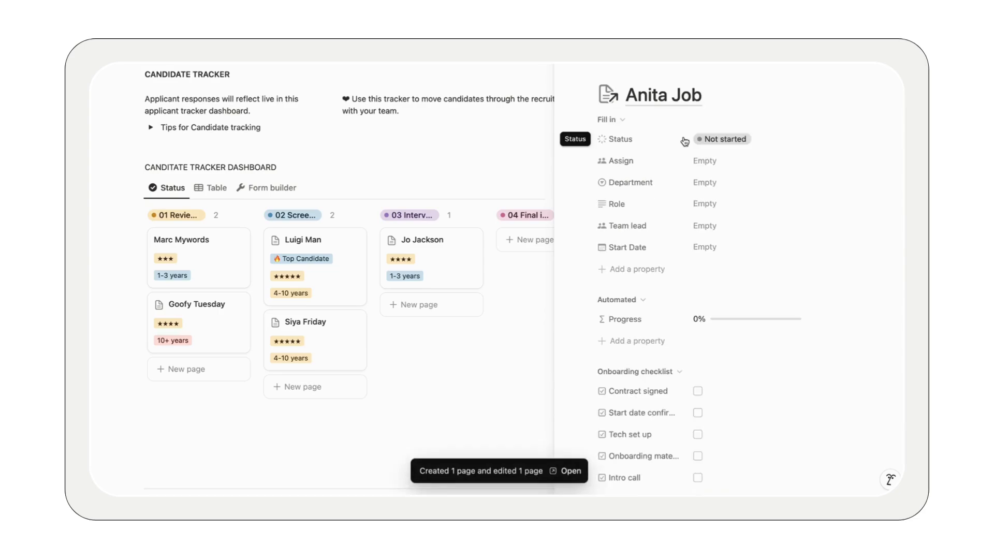
left_click(698, 391)
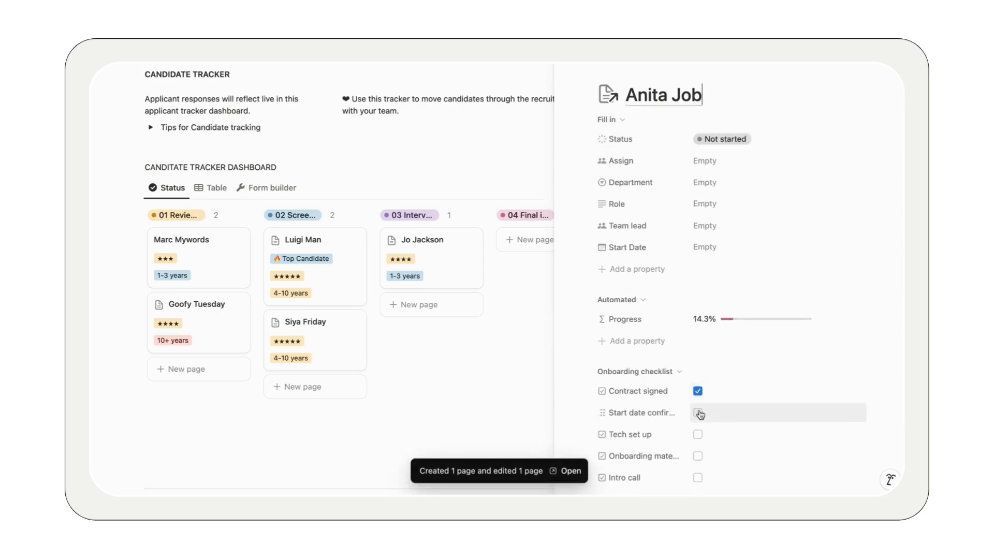
left_click(698, 413)
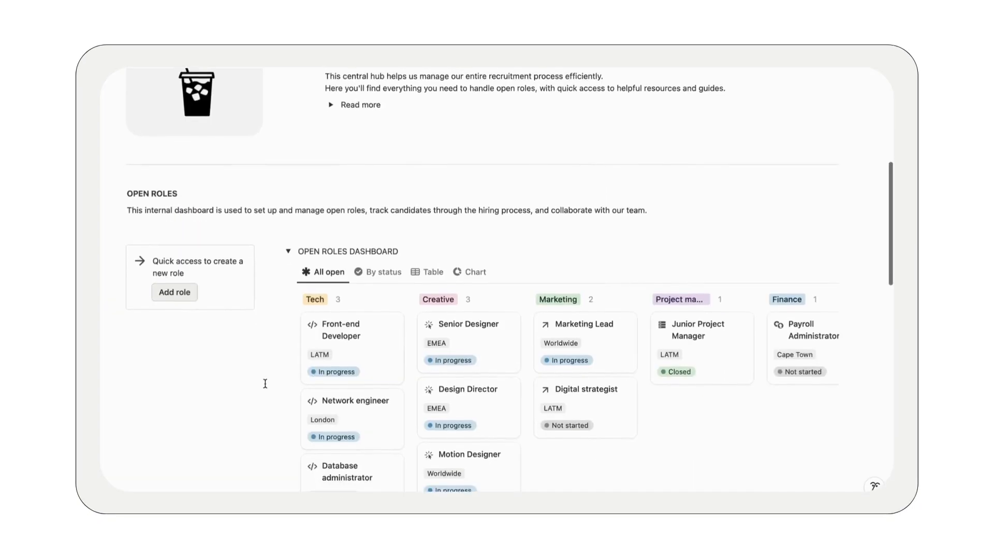
Scroll the referral form and tick Creative as Snow White's team.
scroll("down", 3)
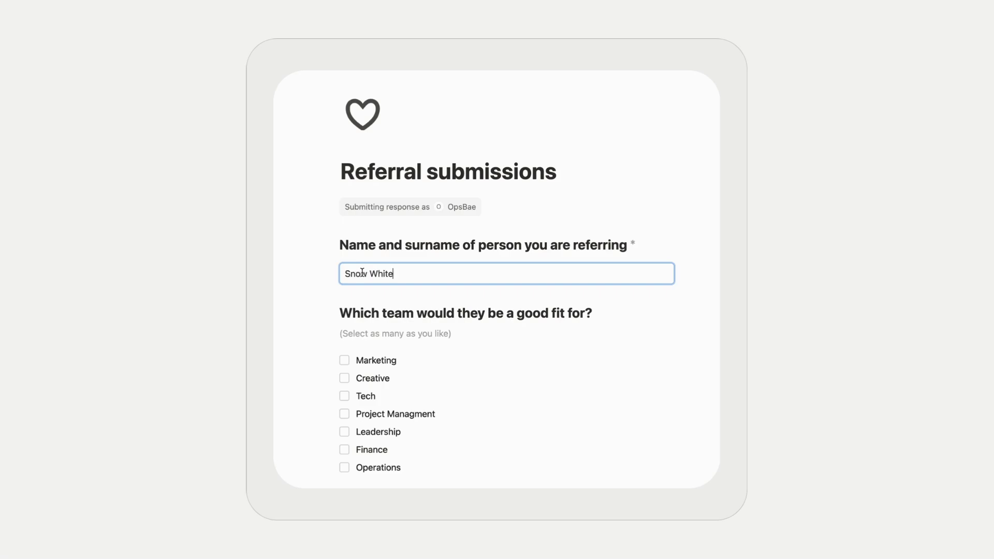
left_click(344, 378)
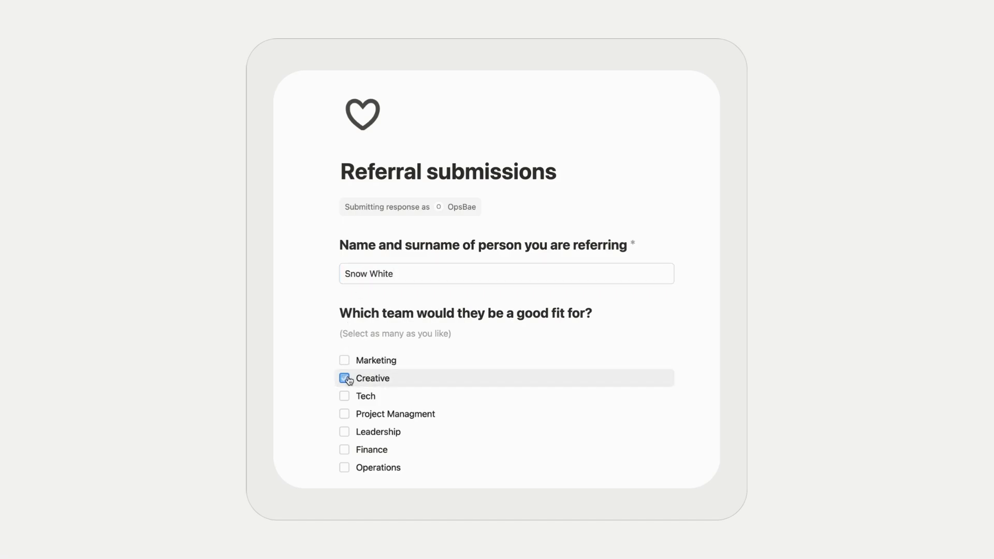
left_click(344, 378)
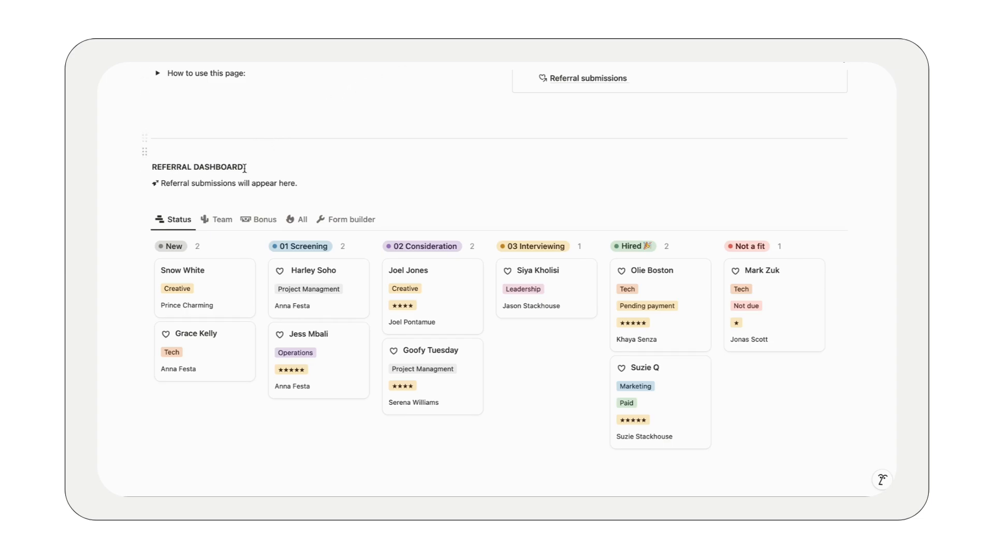
left_click(265, 220)
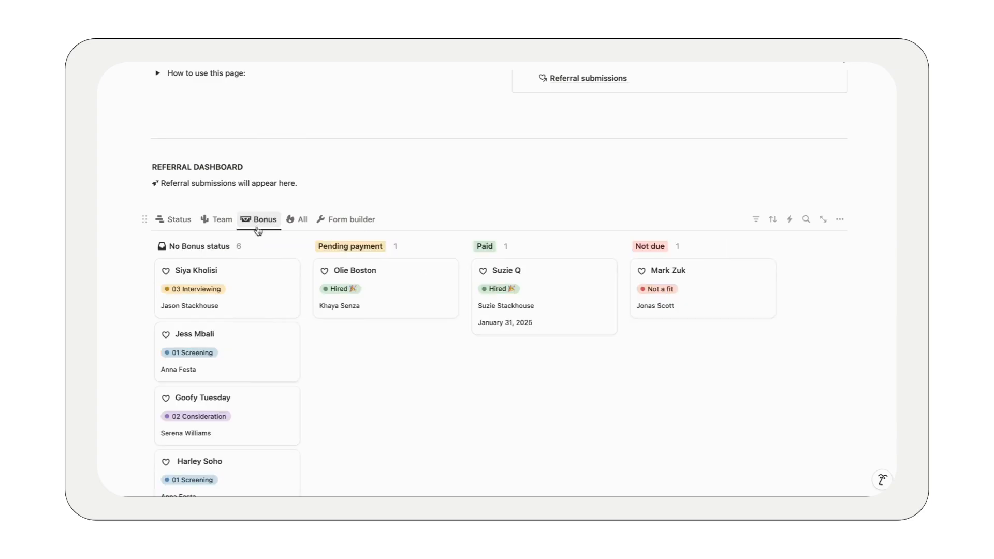
mouse_move(252, 297)
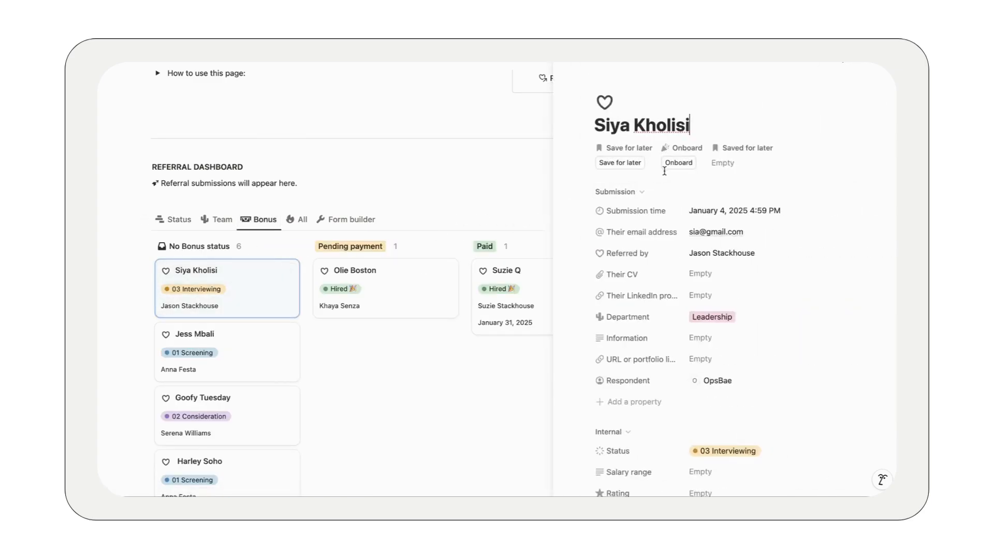
left_click(679, 163)
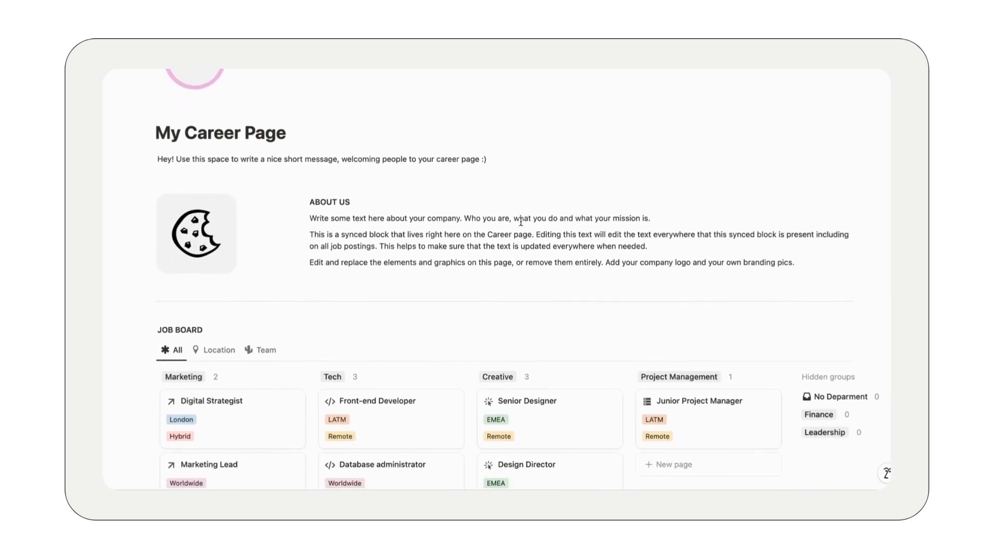
Retitle the career page 'MOON JOB BOARD'.
scroll("down", 3)
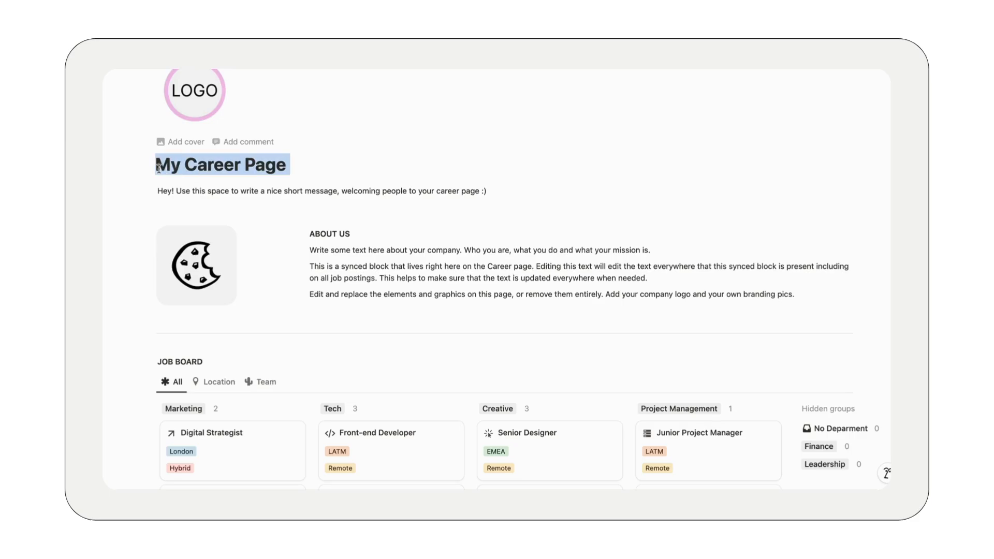
type("MOON JOB BOARD")
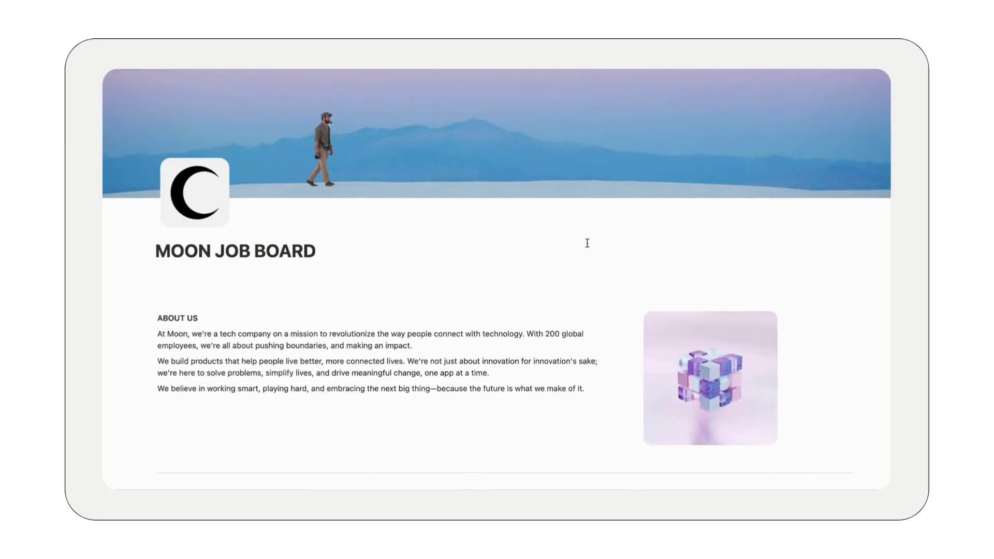
scroll("down", 3)
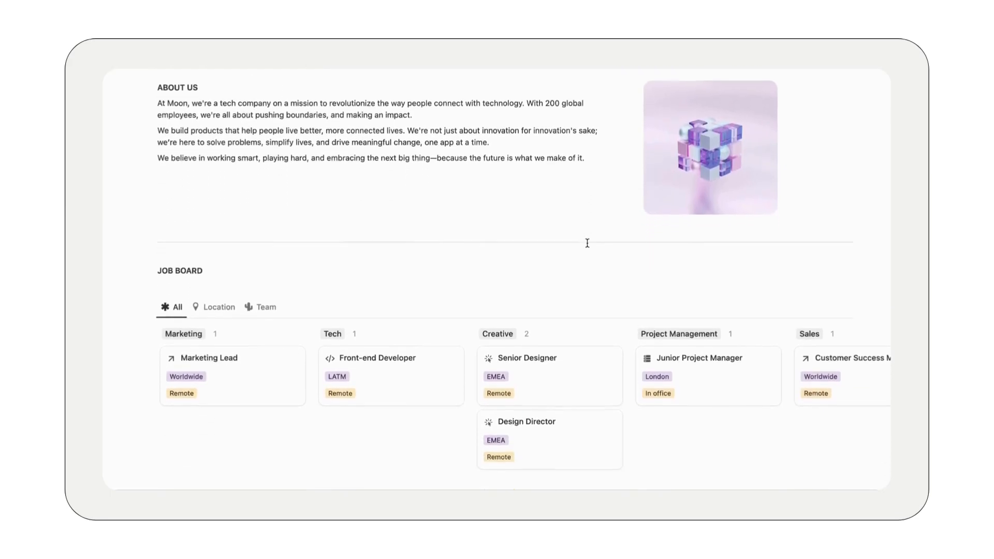
left_click(527, 358)
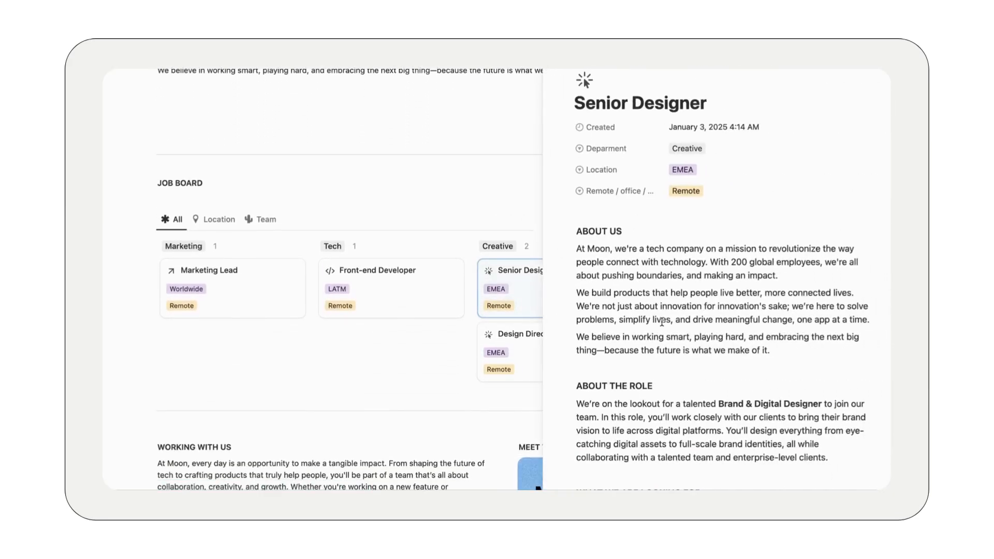
scroll("down", 3)
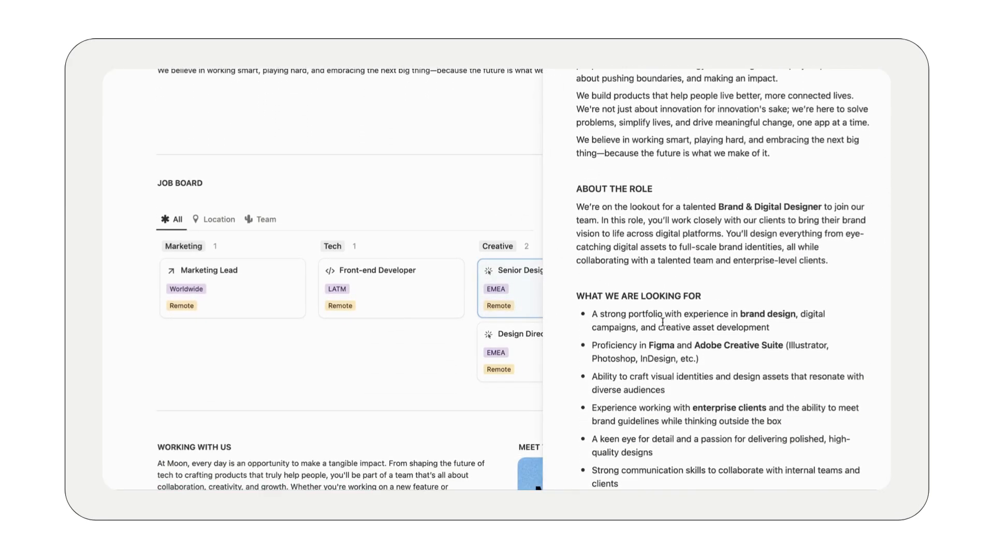
scroll("down", 3)
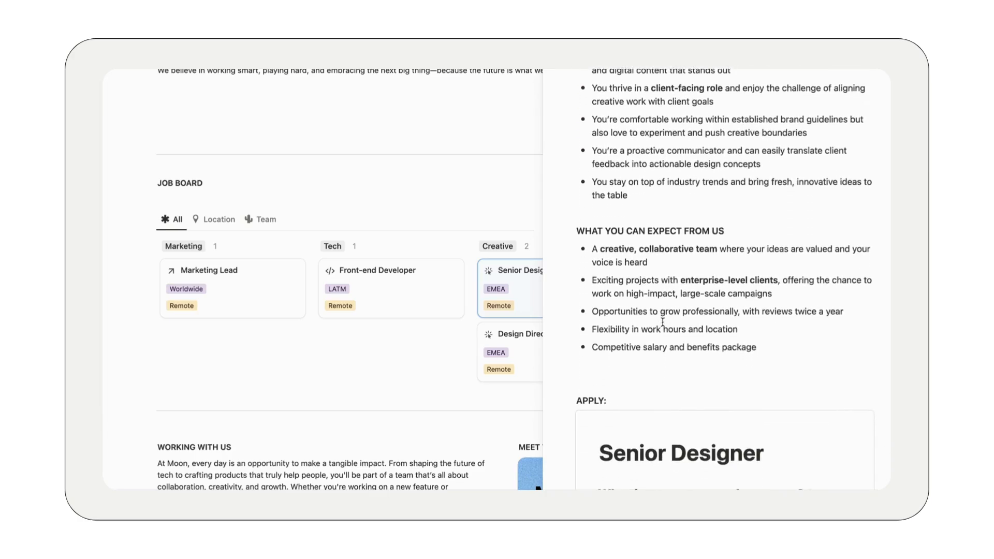
scroll("down", 3)
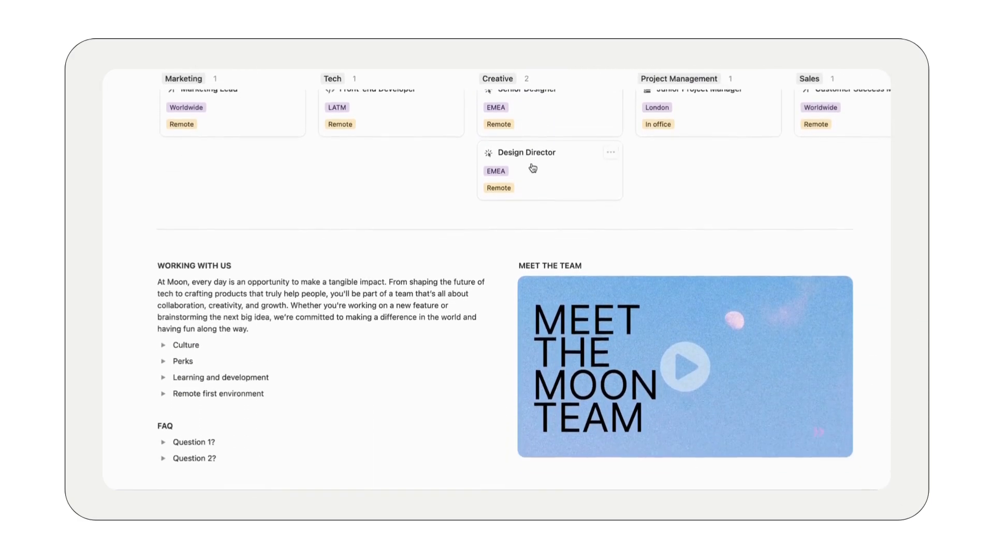
scroll("down", 3)
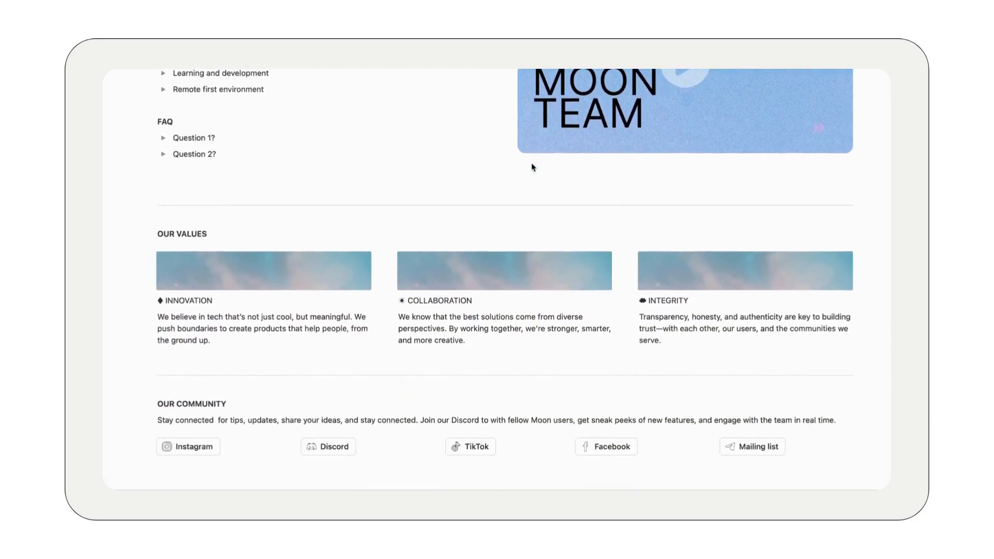
scroll("up", 3)
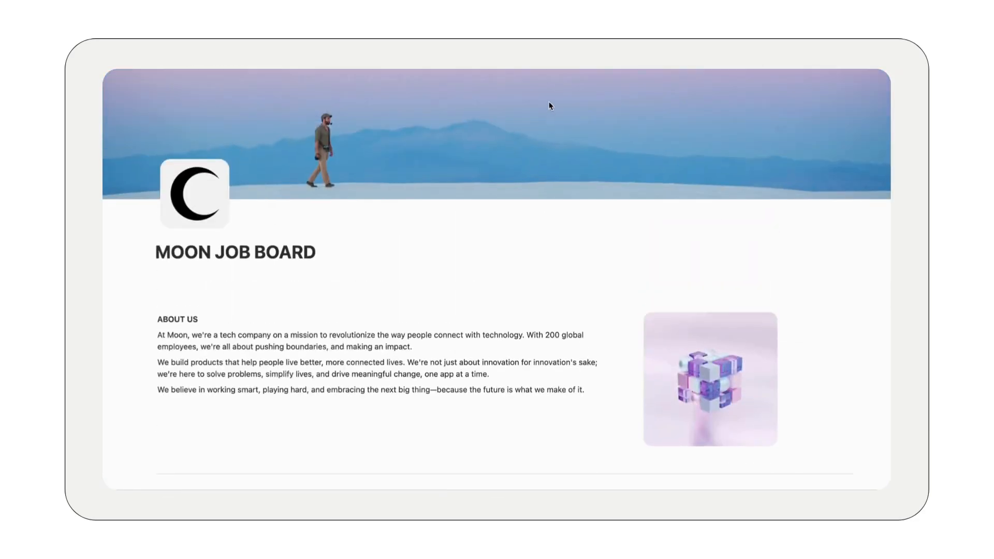